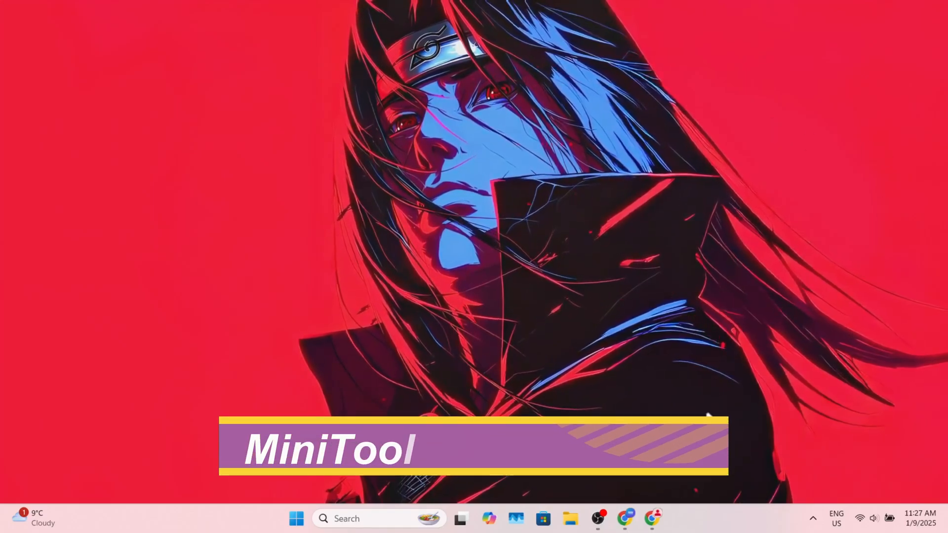
Download the MiniTool MovieMaker installer from moviemaker.minitool.com and reveal it in Downloads
type("min")
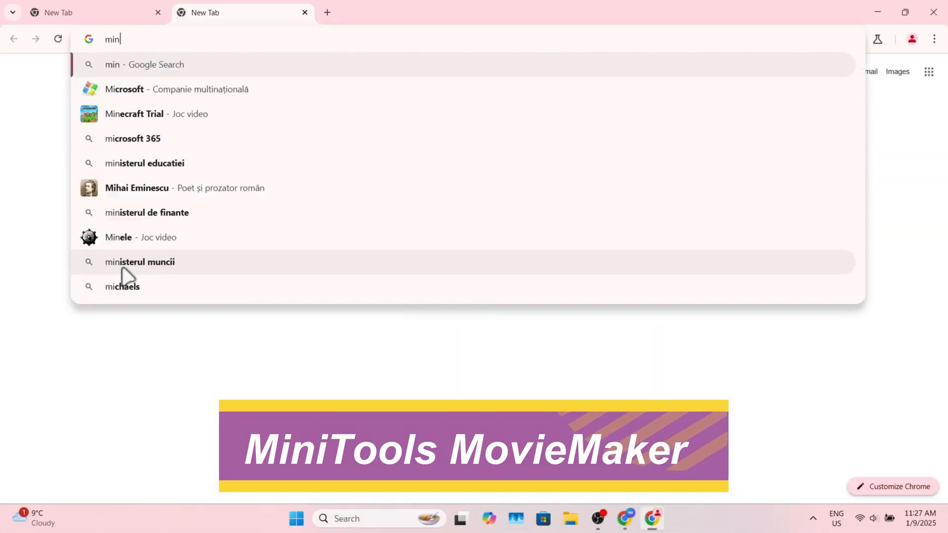
key("Enter")
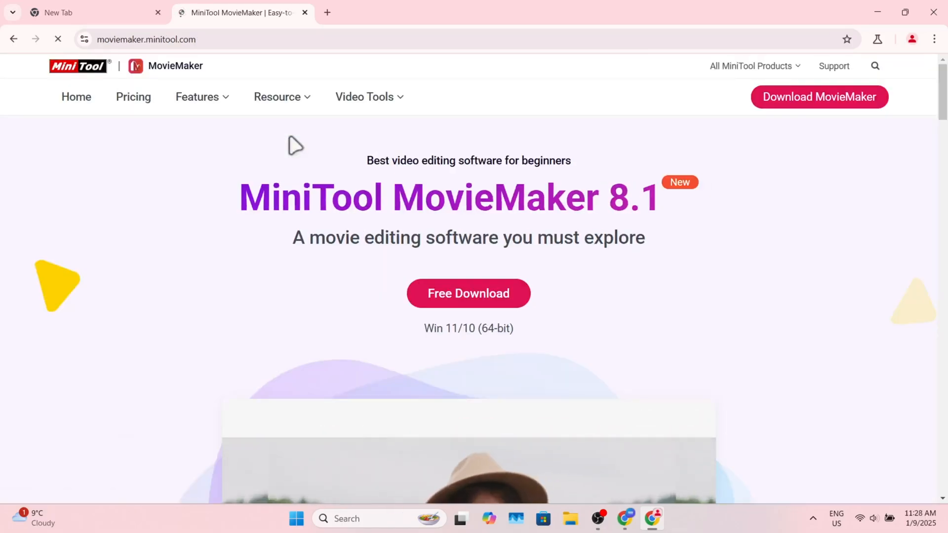
left_click(468, 293)
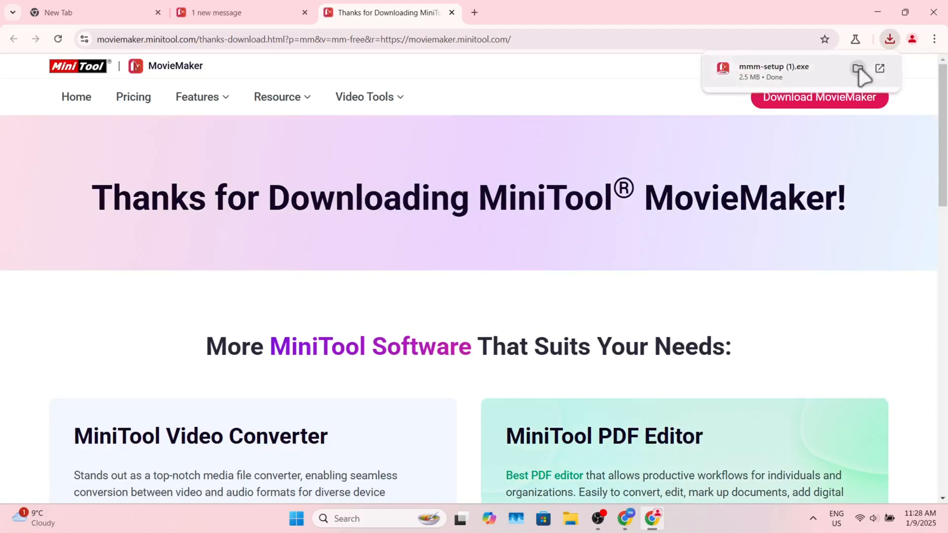
left_click(858, 69)
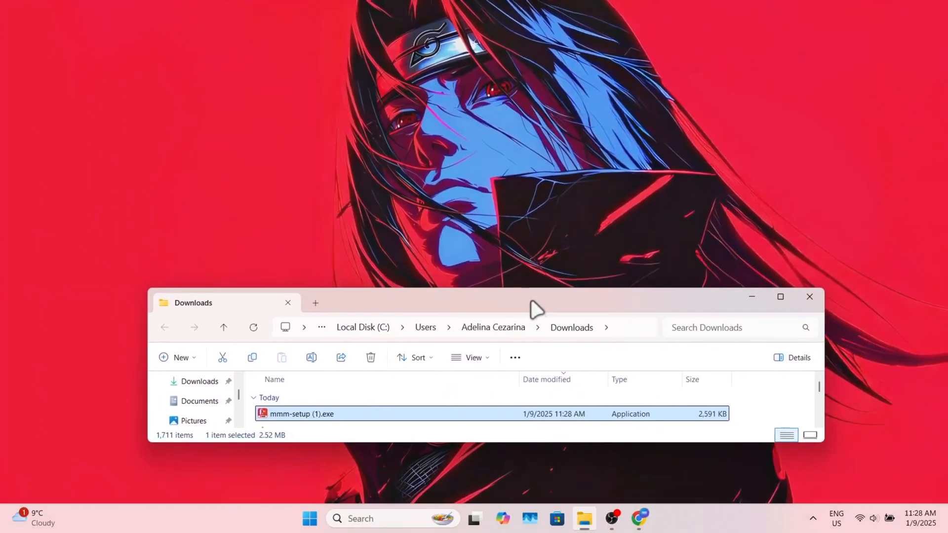
mouse_move(306, 423)
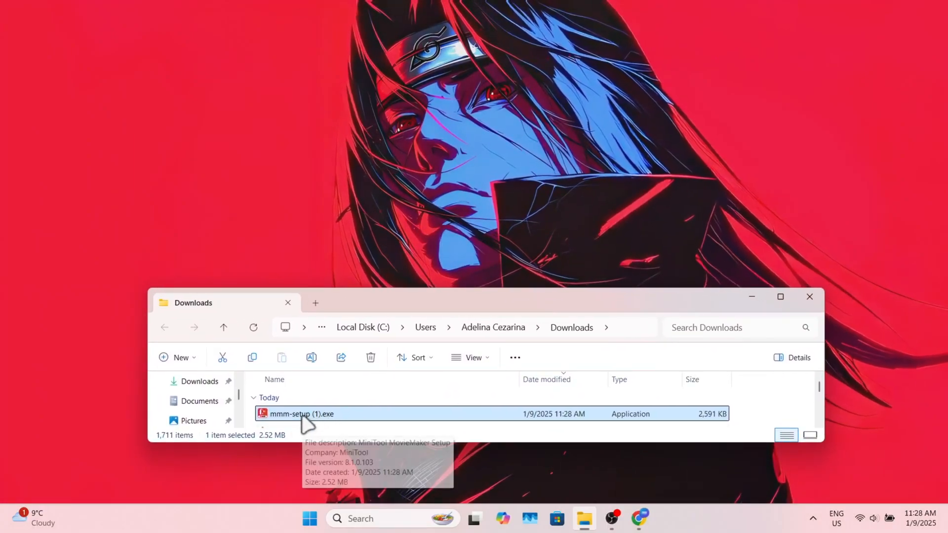
Run mmm-setup (1).exe, confirm the security warning, finish installing and start the program
double_click(301, 414)
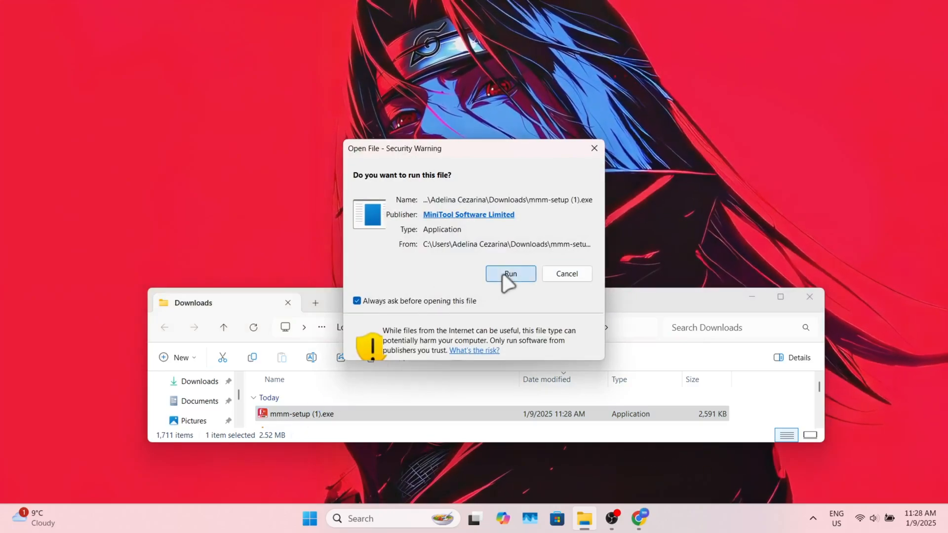
left_click(511, 273)
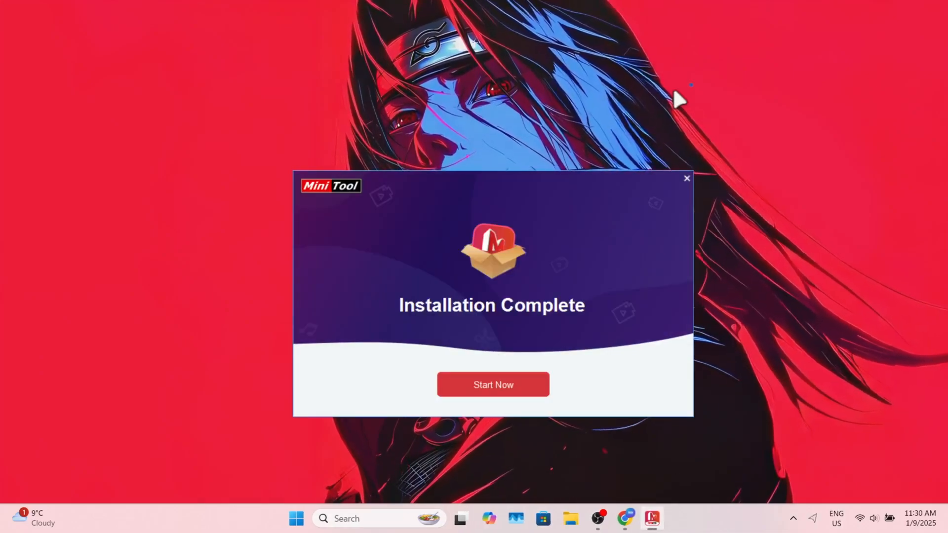
mouse_move(632, 148)
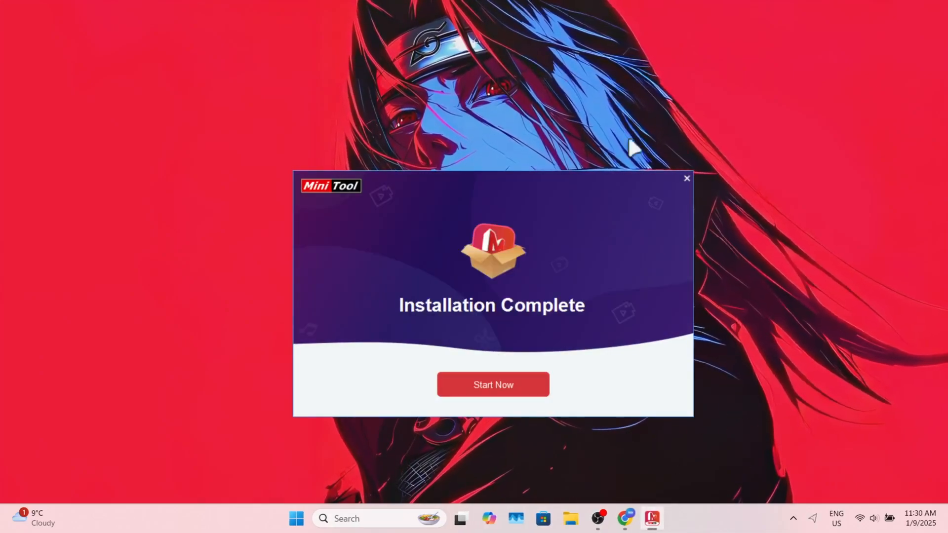
left_click(493, 384)
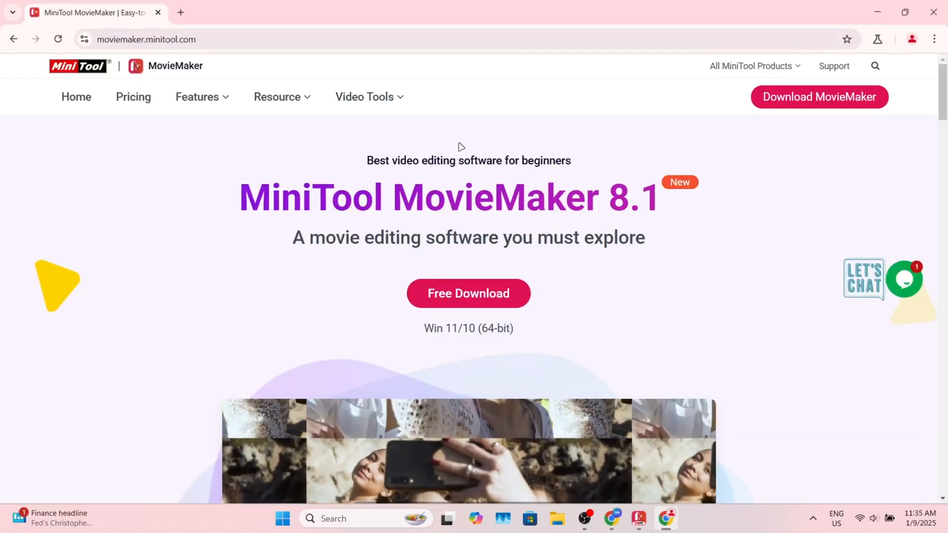
scroll("down", 3)
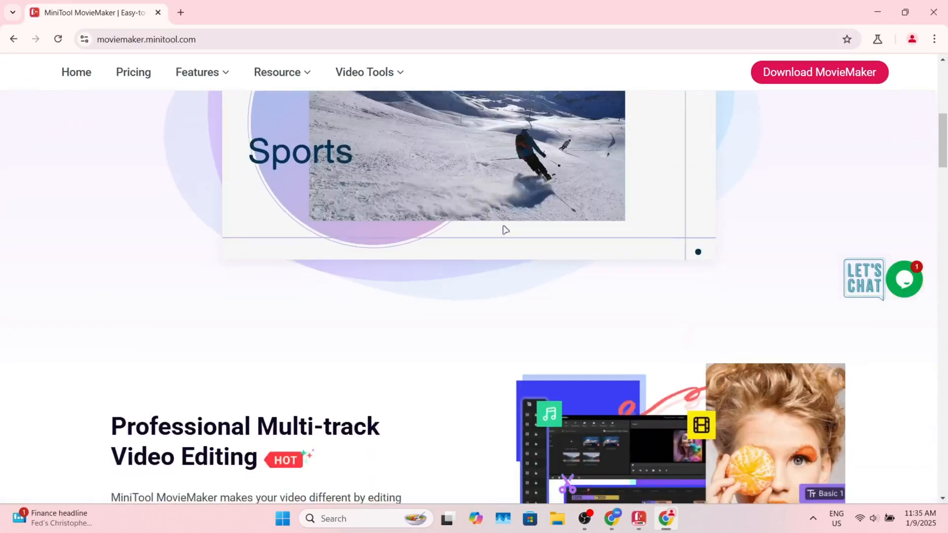
scroll("up", 3)
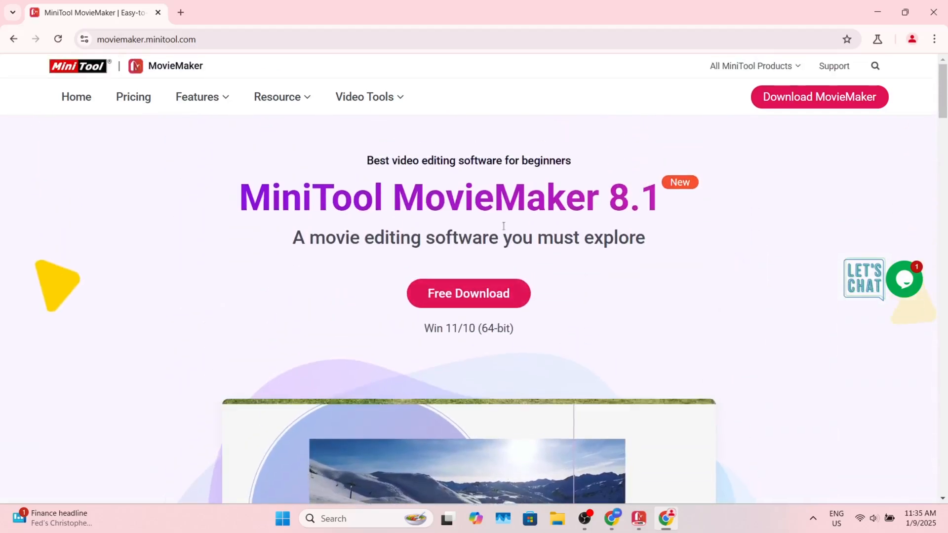
Review the Plans & Pricing page zoomed out, scrolling through the Free, Monthly, Annual and Ultimate plans and FAQ
left_click(133, 97)
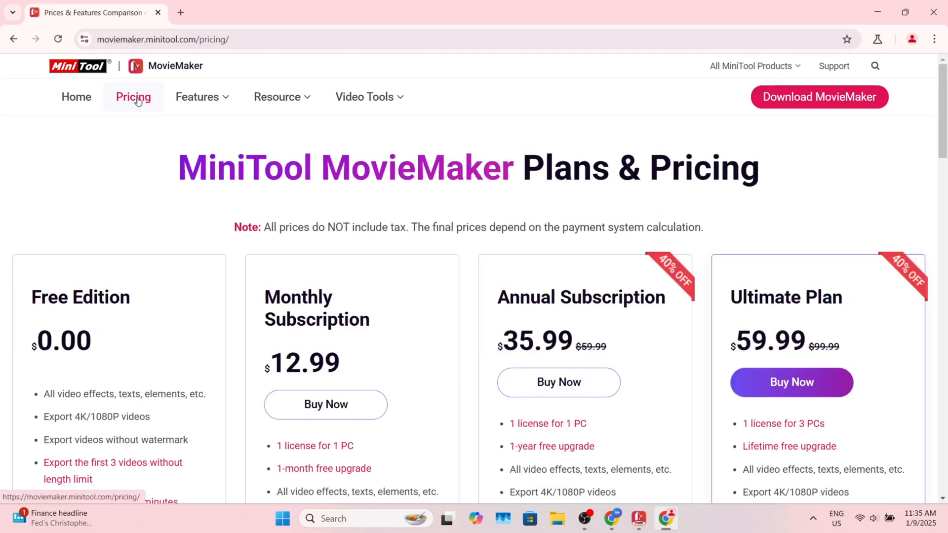
left_click(936, 38)
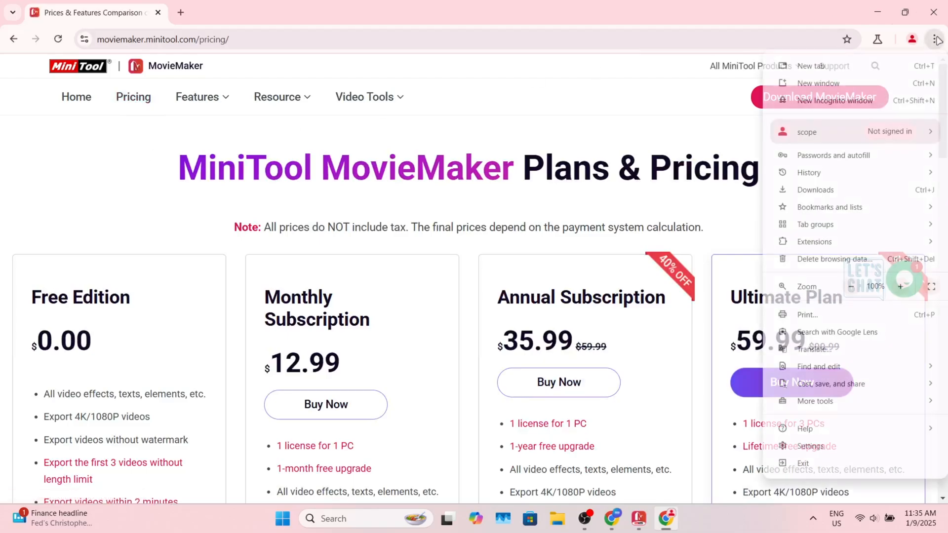
left_click(850, 286)
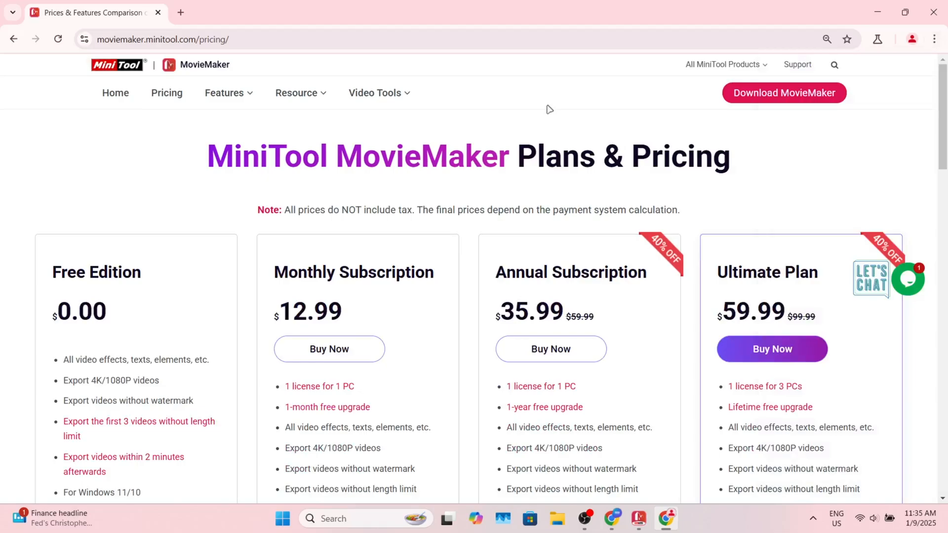
scroll("down", 3)
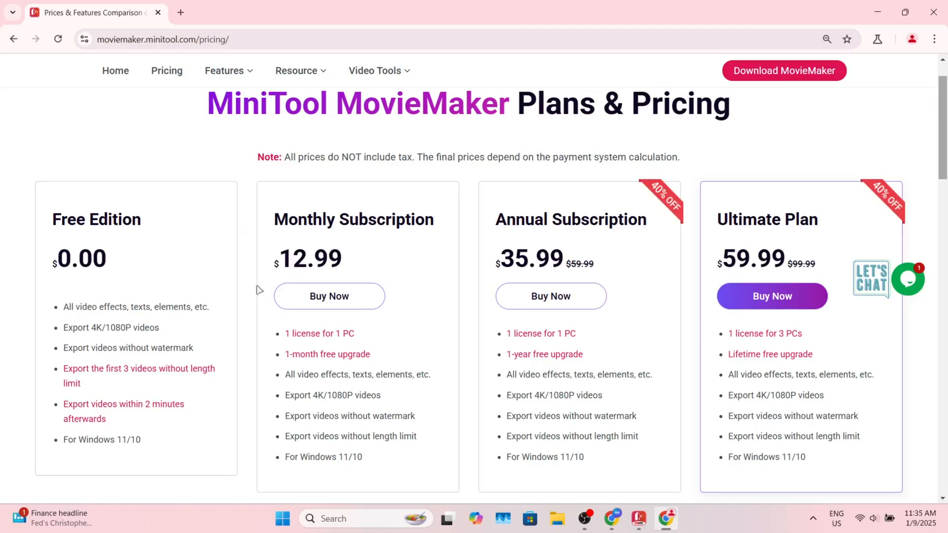
mouse_move(835, 271)
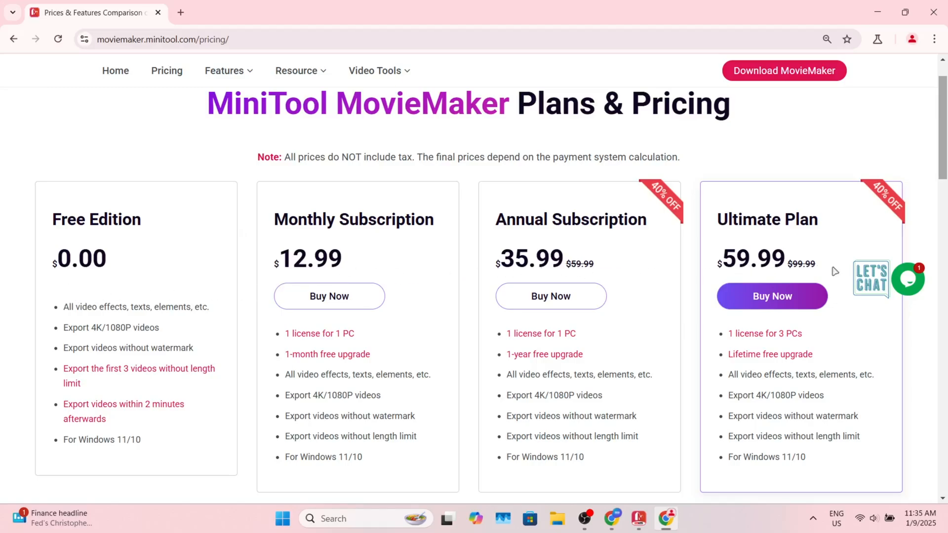
scroll("down", 3)
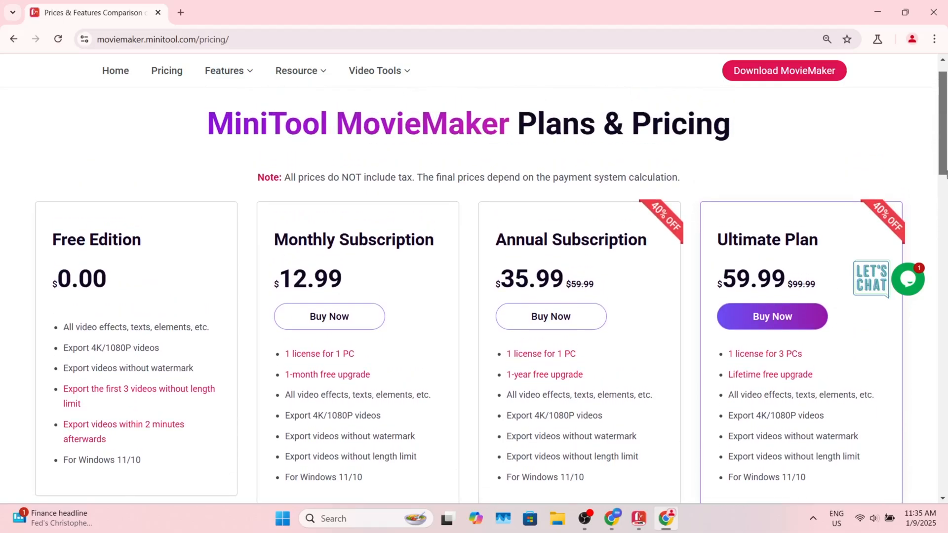
scroll("down", 3)
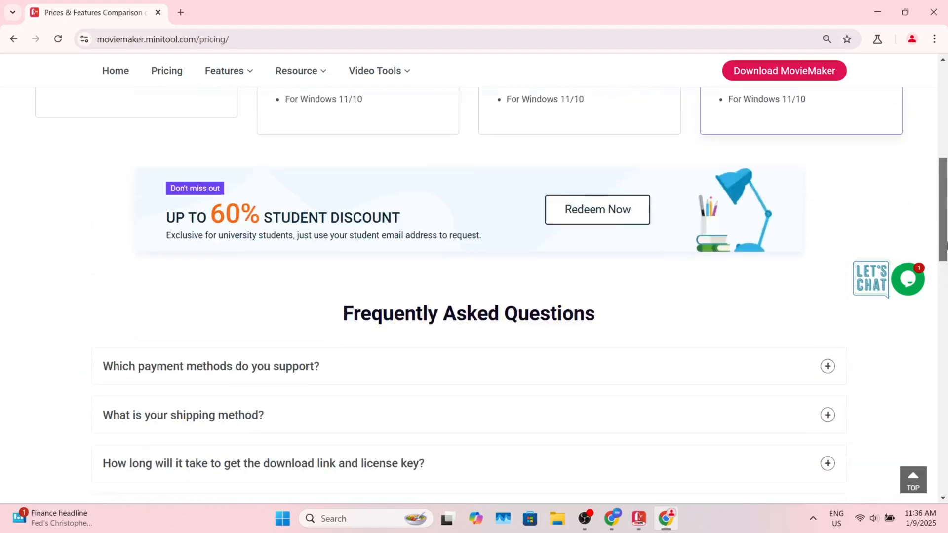
scroll("up", 3)
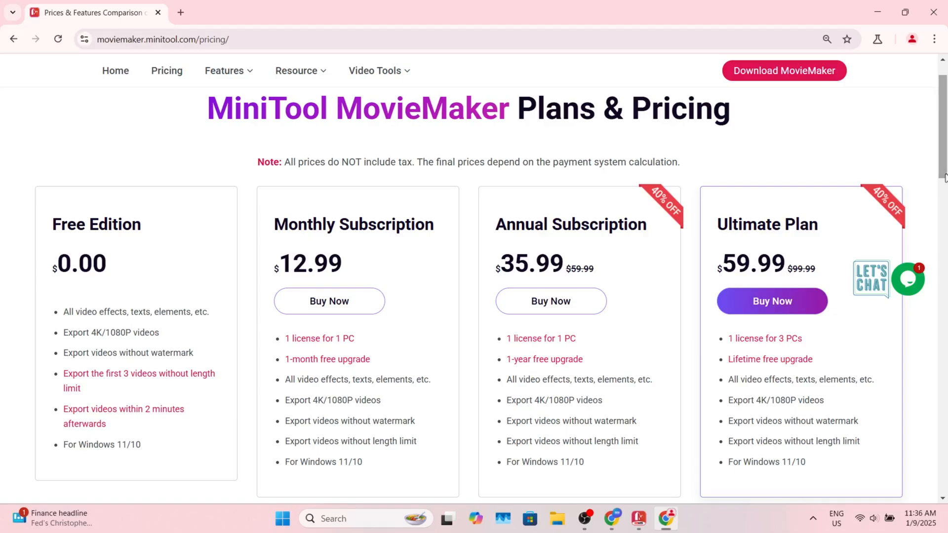
mouse_move(801, 161)
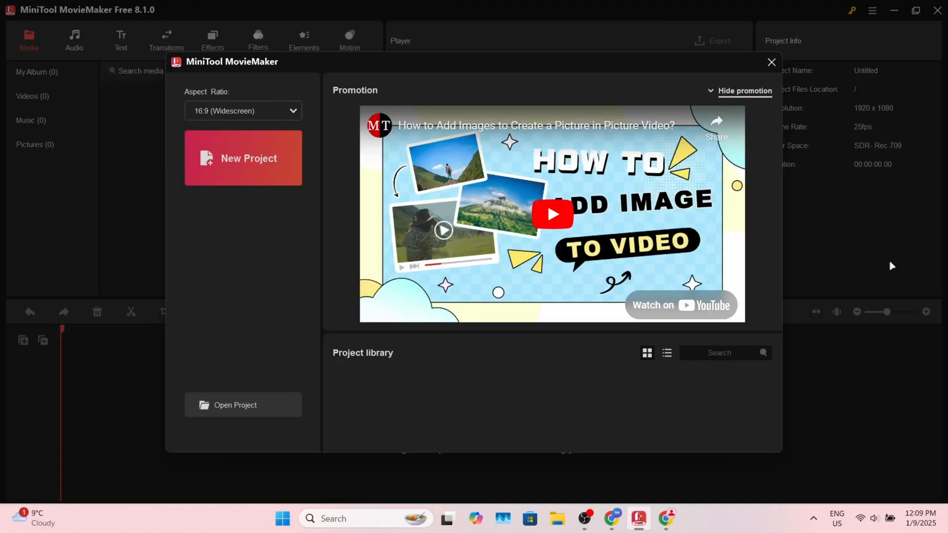
Start a new project and import a 2025-01-09 screen recording from the Videos folder
left_click(242, 158)
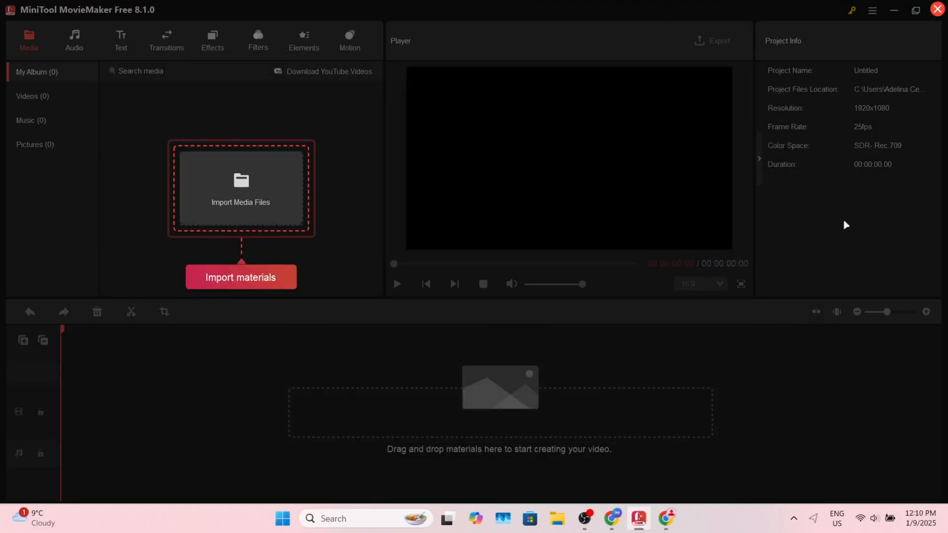
left_click(241, 276)
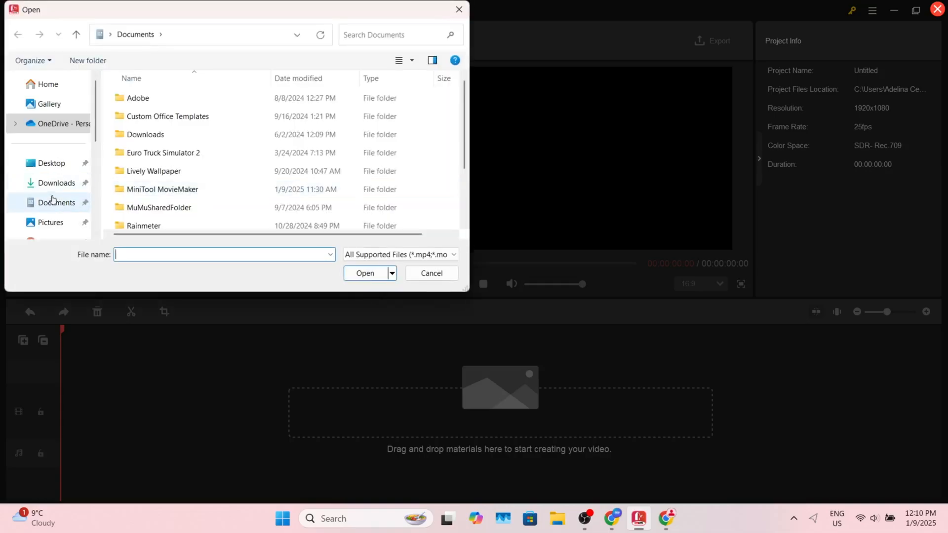
left_click(48, 198)
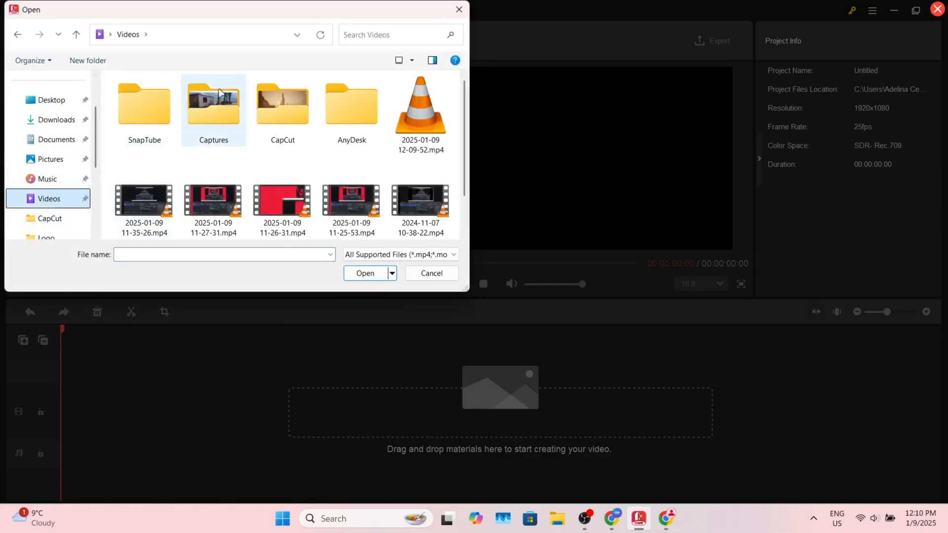
mouse_move(214, 105)
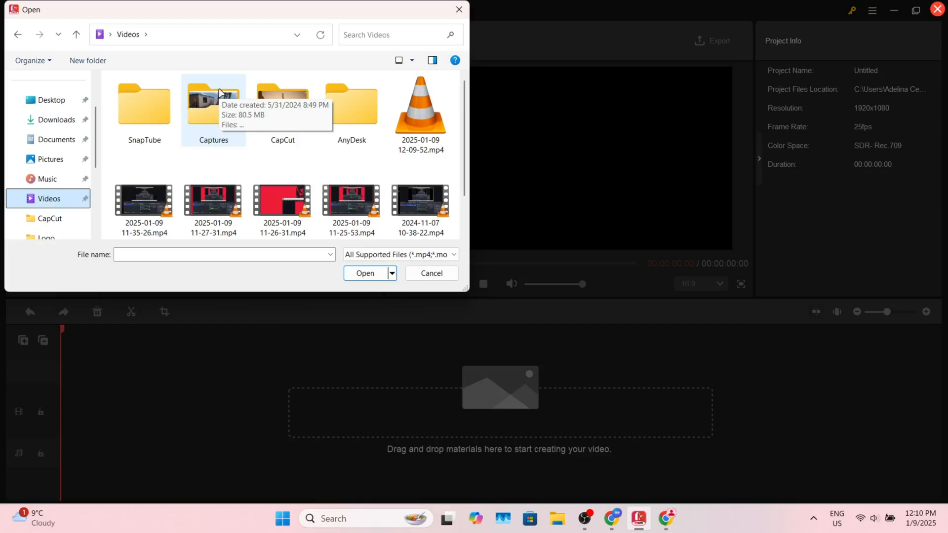
left_click(281, 203)
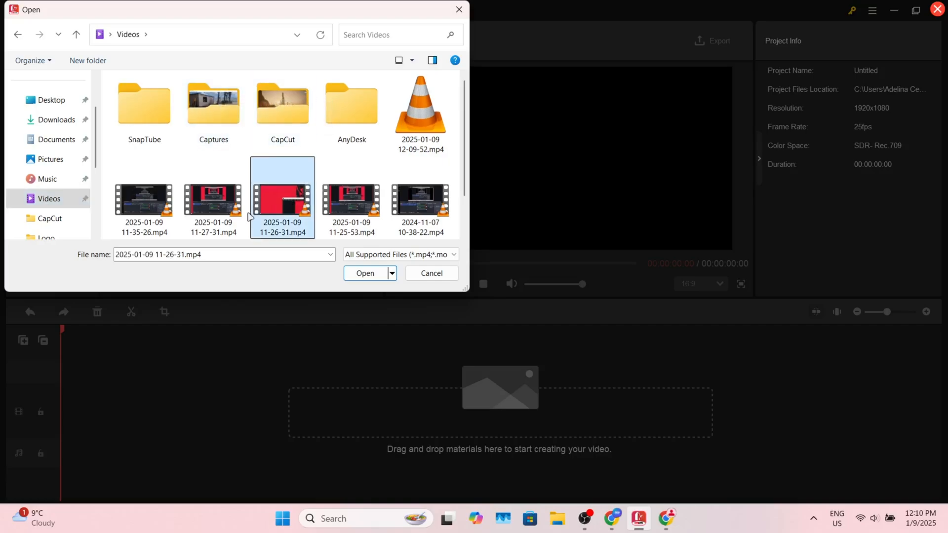
left_click(213, 198)
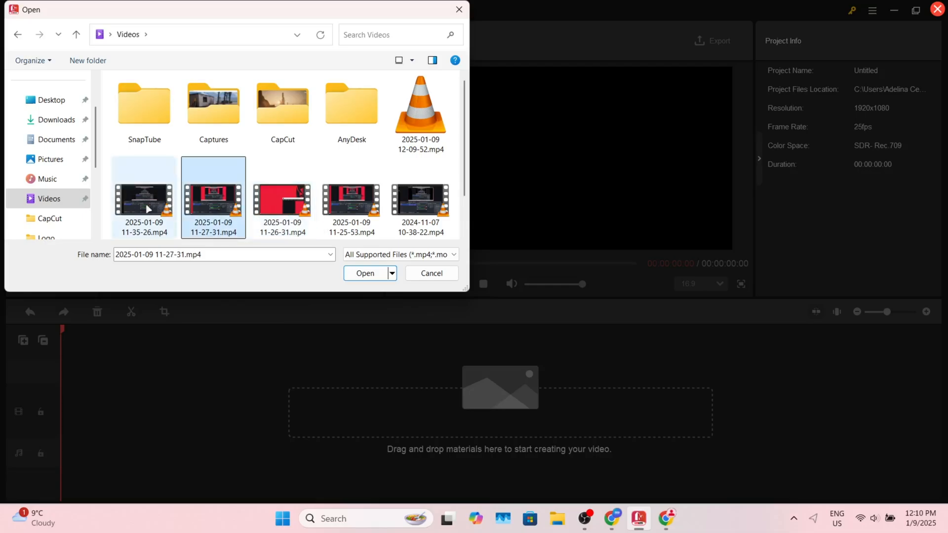
left_click(366, 274)
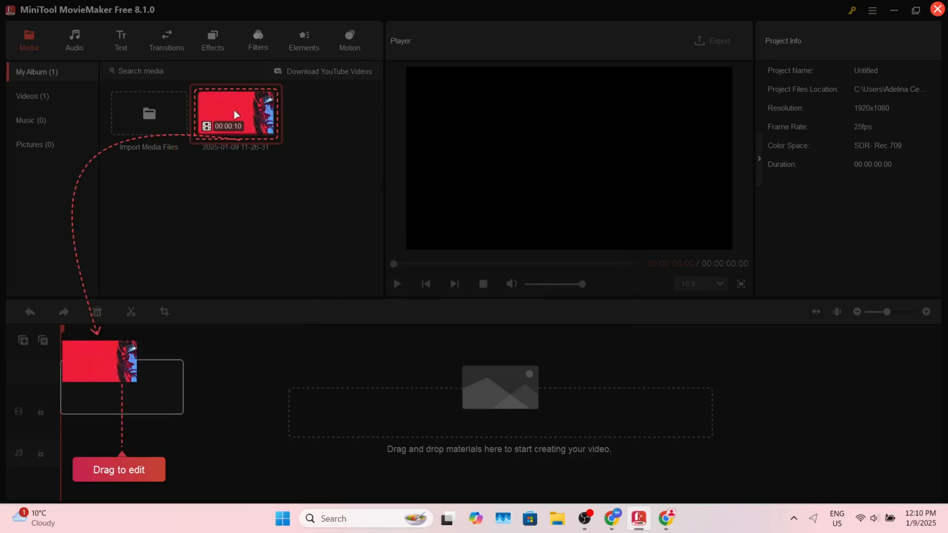
left_click_drag(236, 115, 137, 387)
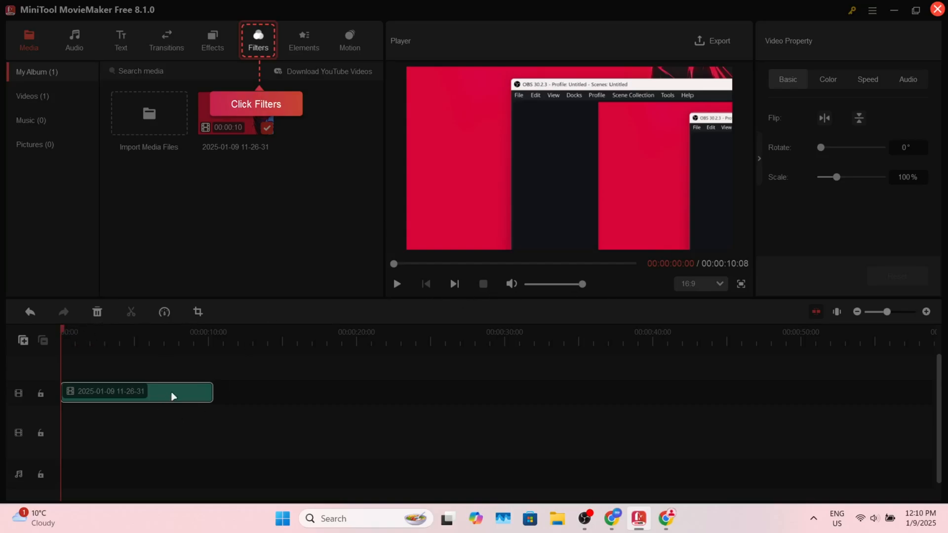
mouse_move(284, 114)
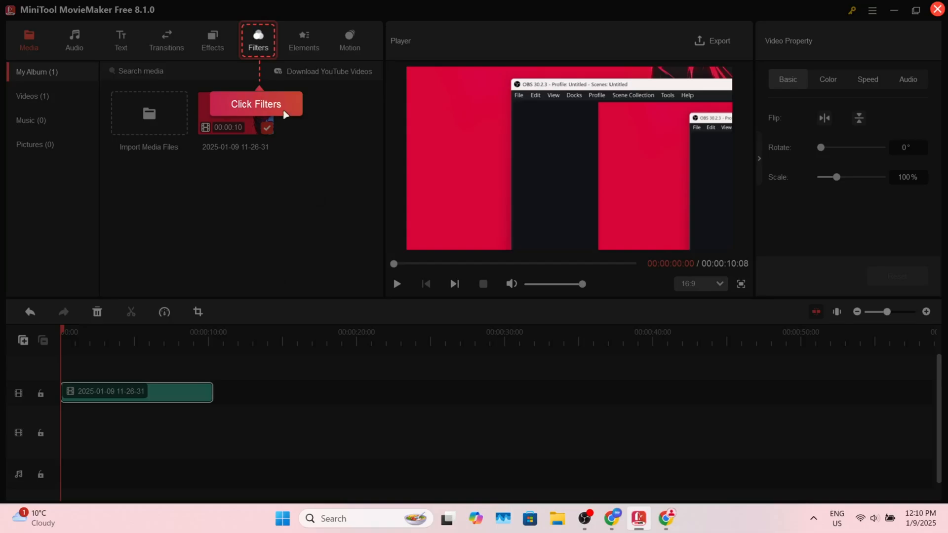
Dismiss the Export tip and clear the clip and Warm filter so the timeline is empty
left_click(257, 40)
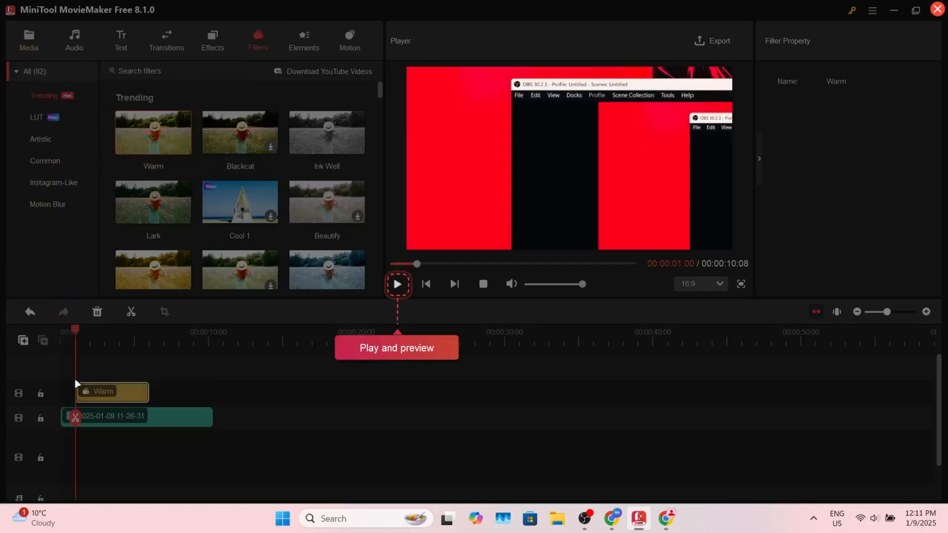
left_click(397, 283)
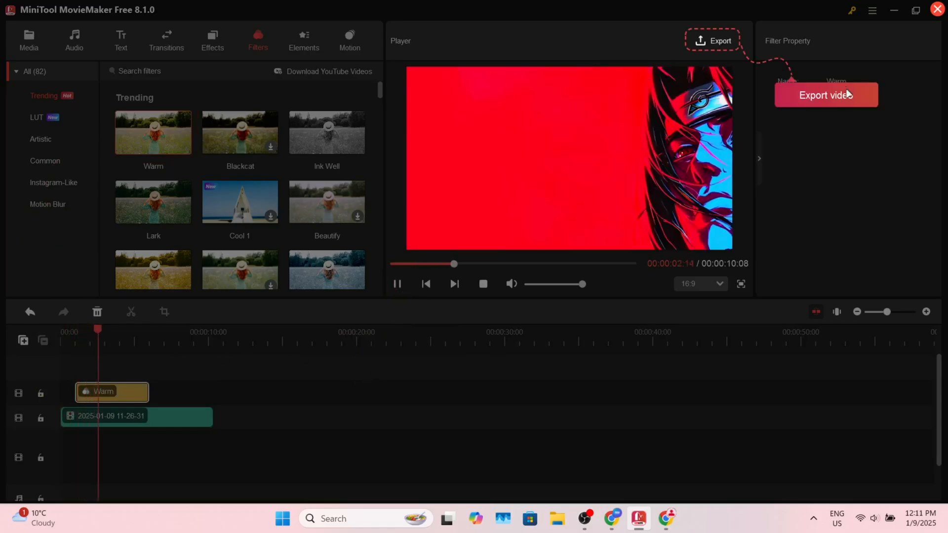
left_click(825, 95)
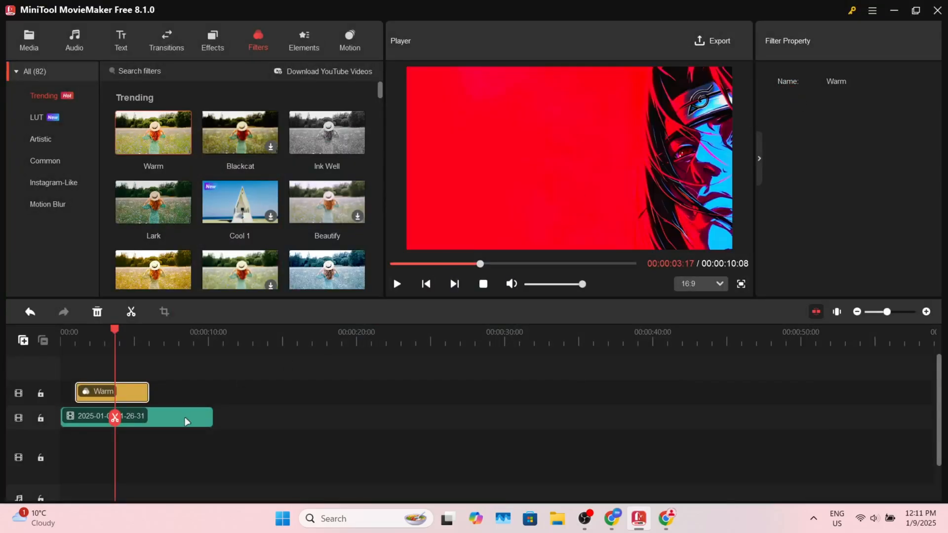
left_click(136, 416)
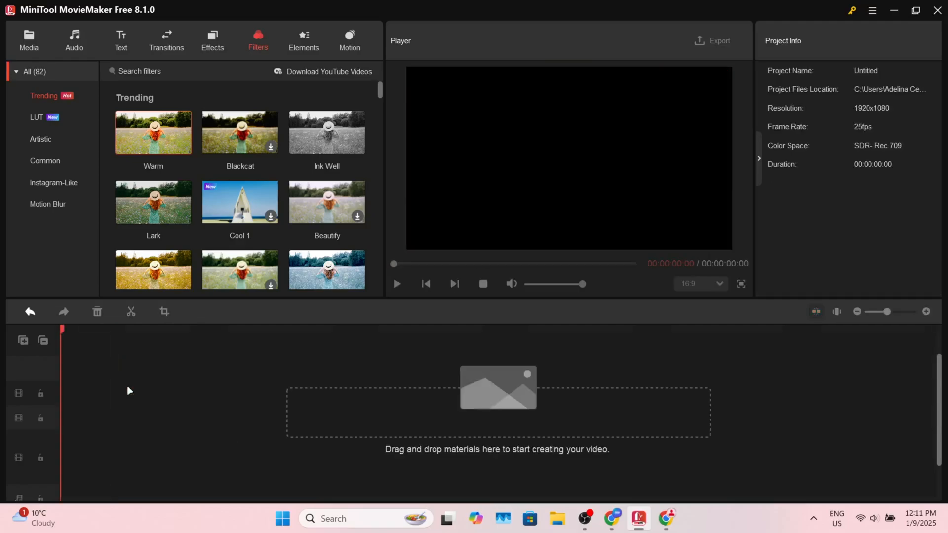
left_click(28, 40)
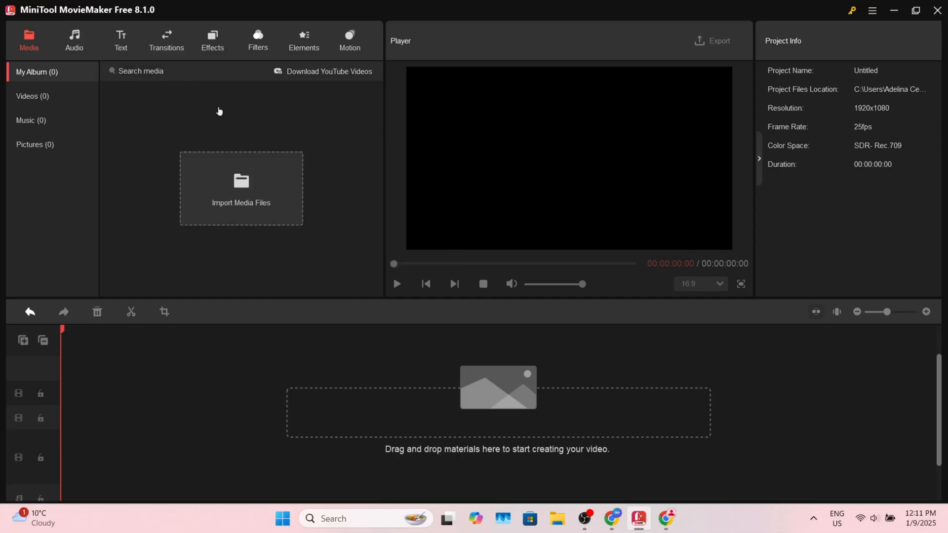
left_click(240, 187)
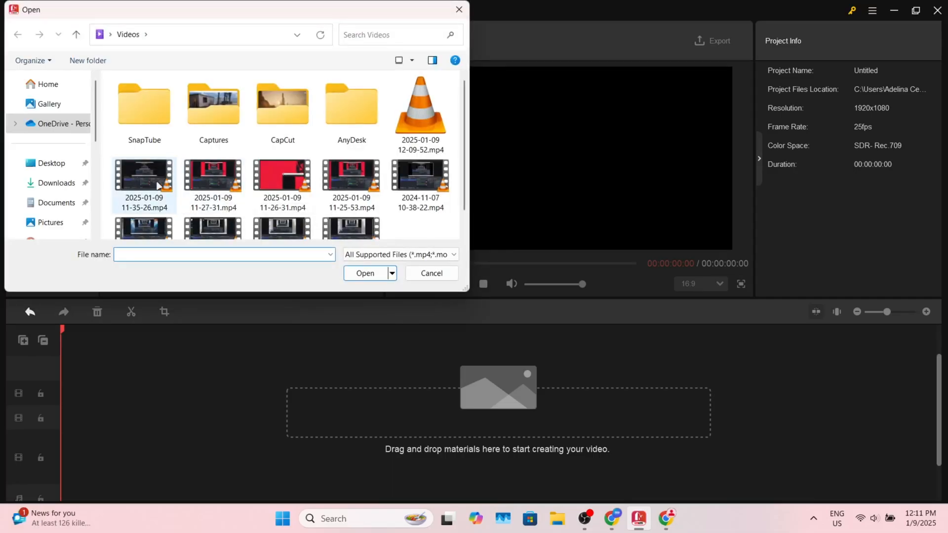
left_click(213, 179)
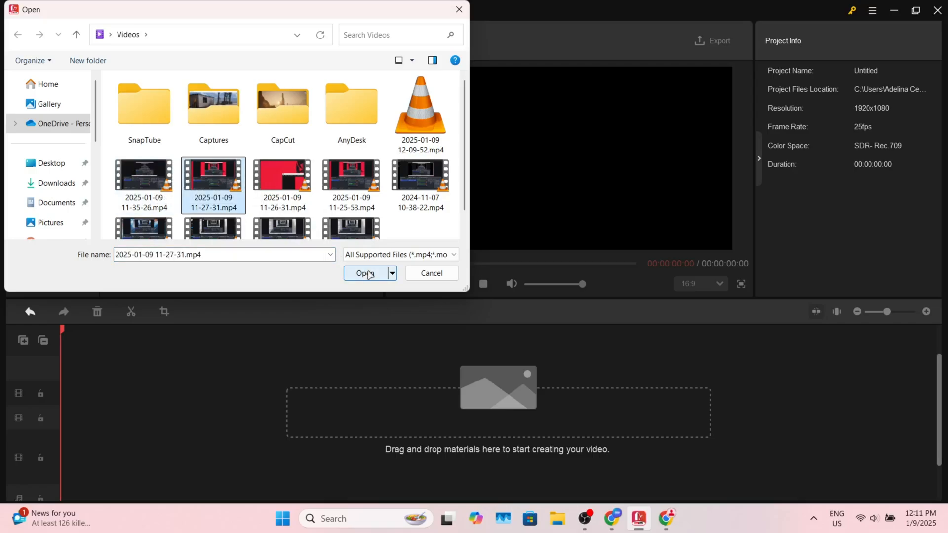
left_click(365, 273)
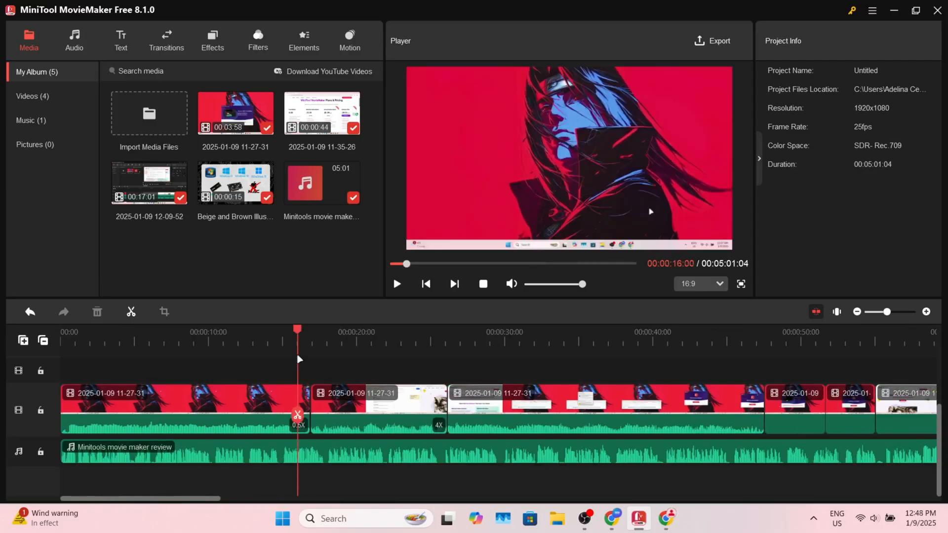
Add a CrossZoom transition between the first two clips, preview it, and overlay a Flame flow effect near 3:00
left_click(166, 41)
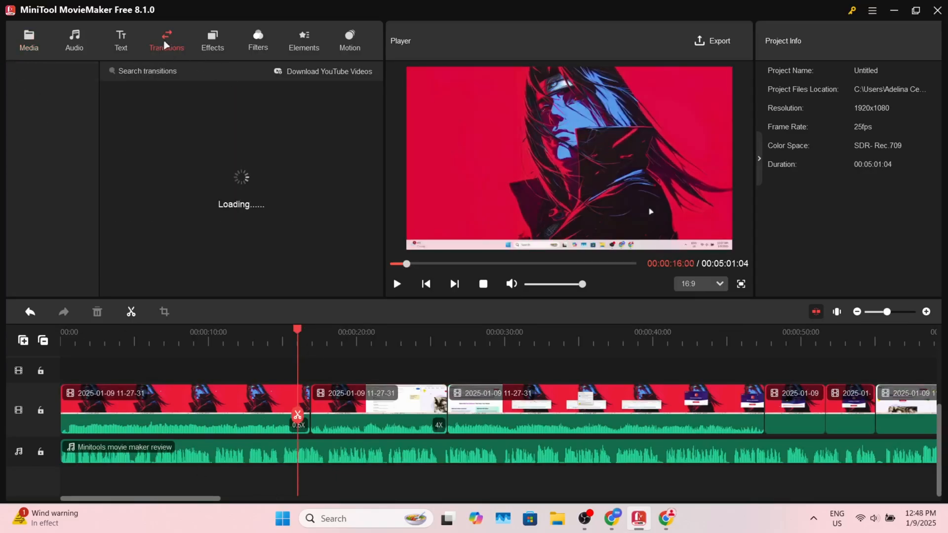
left_click(165, 40)
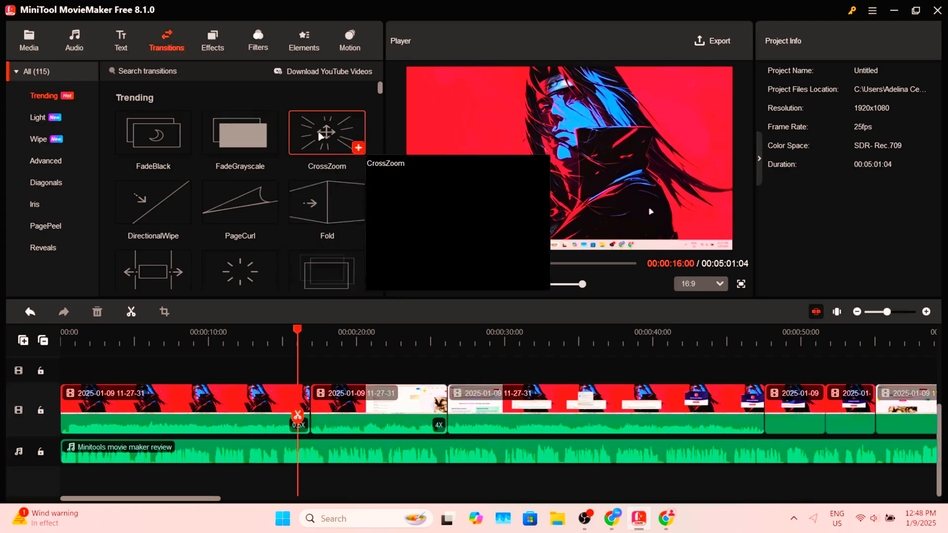
mouse_move(152, 201)
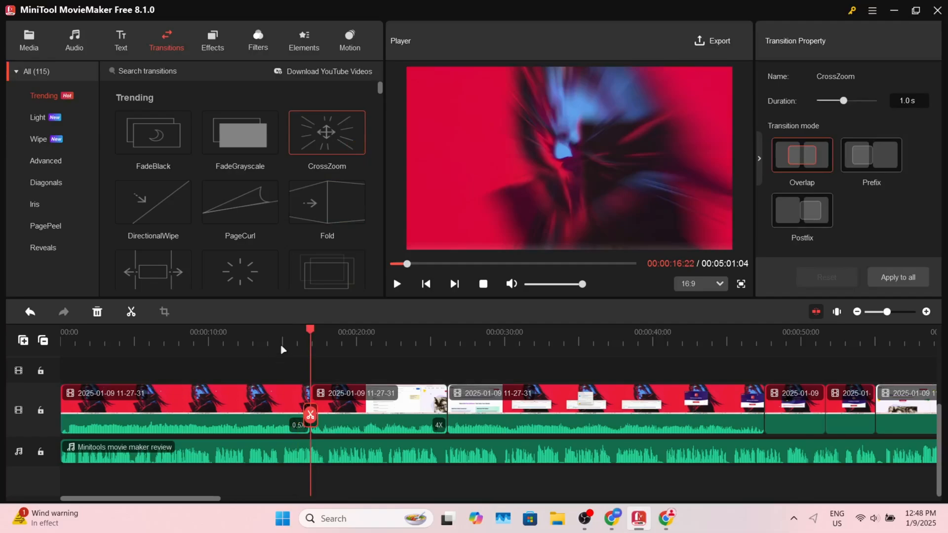
left_click(397, 285)
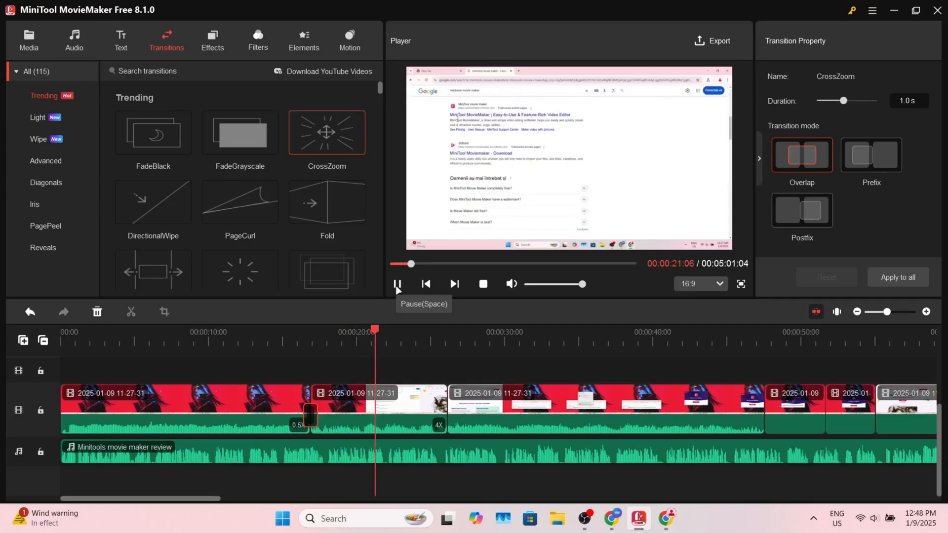
left_click(212, 41)
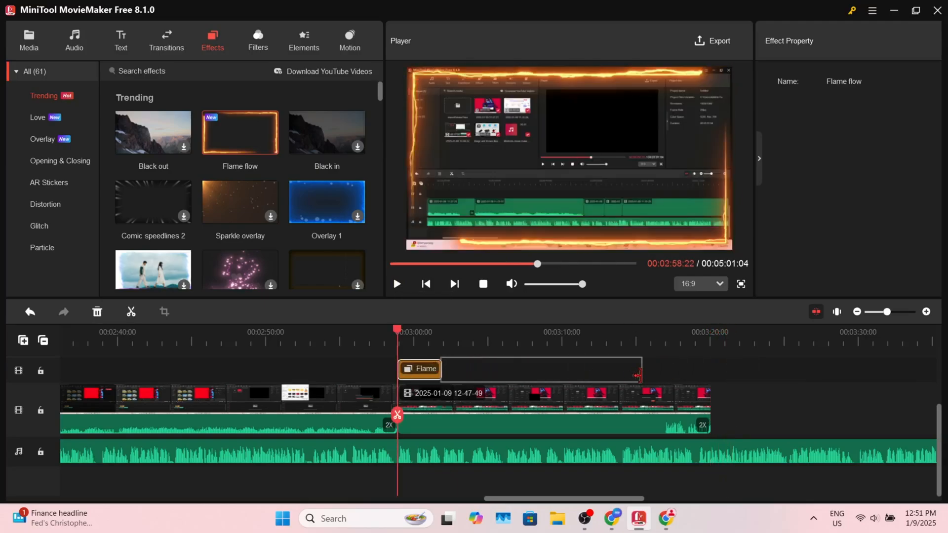
Extend the Flame flow effect and place a Warm filter after it on the overlay track
left_click(397, 283)
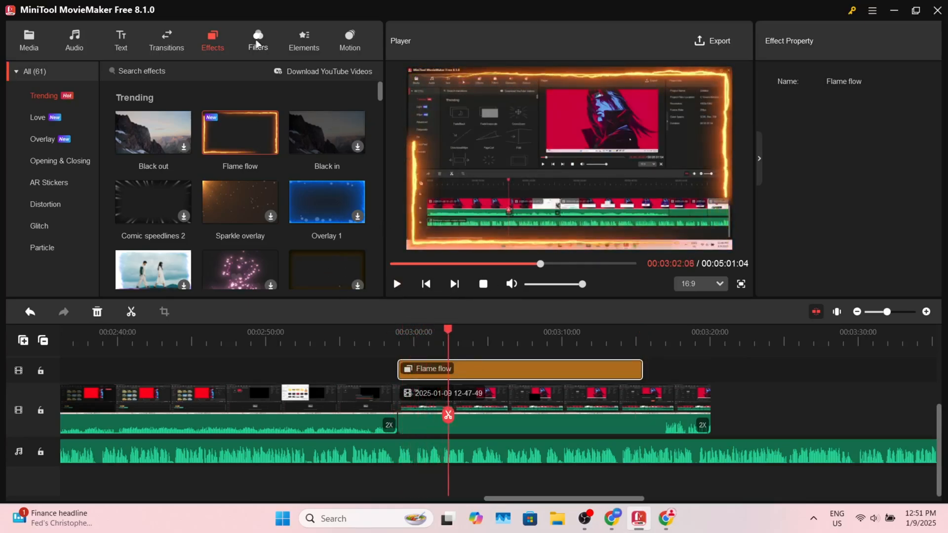
left_click(256, 37)
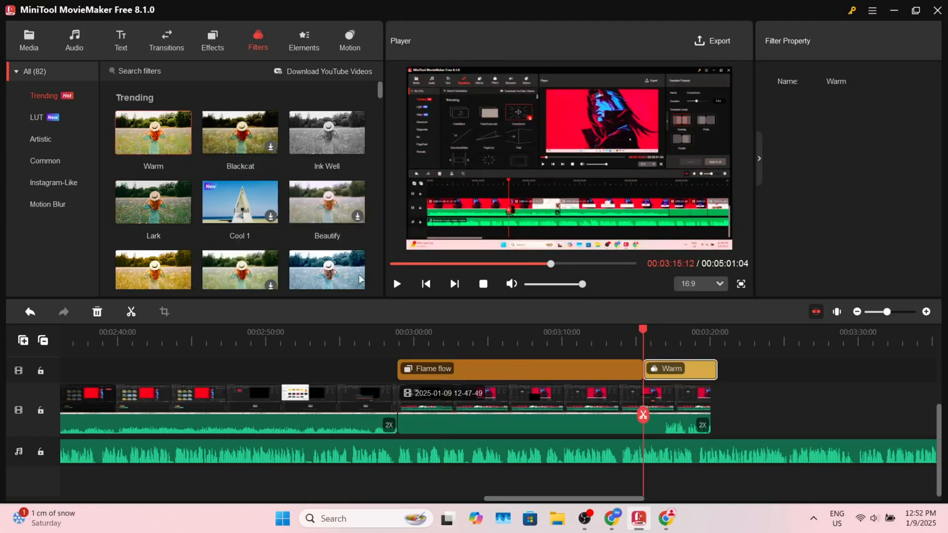
left_click(120, 41)
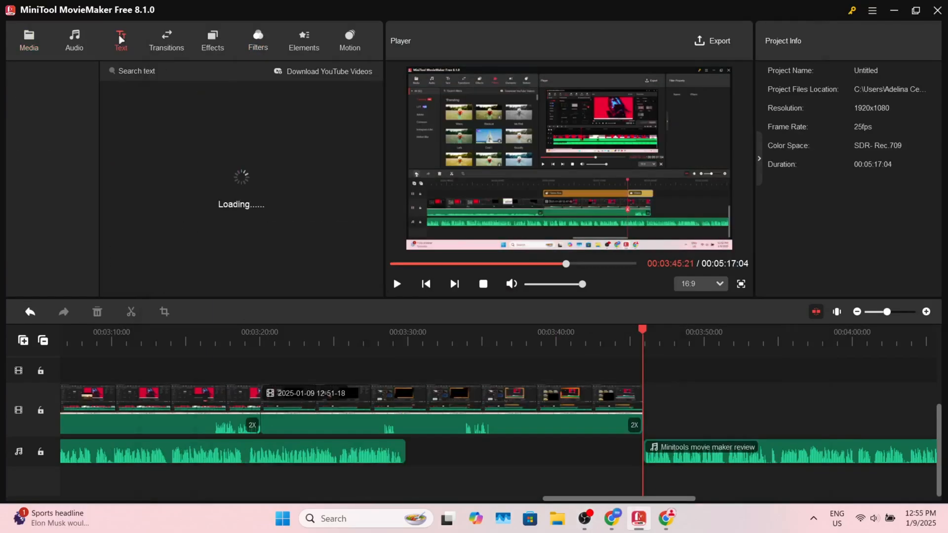
Add a Caption21 title reading "Enter Your name here" around 3:45 and preview it
left_click(121, 39)
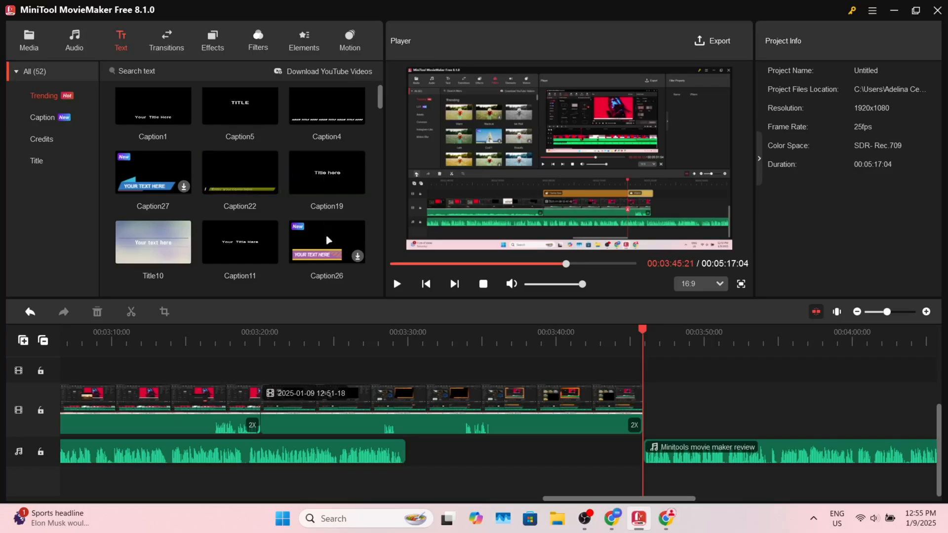
scroll("down", 3)
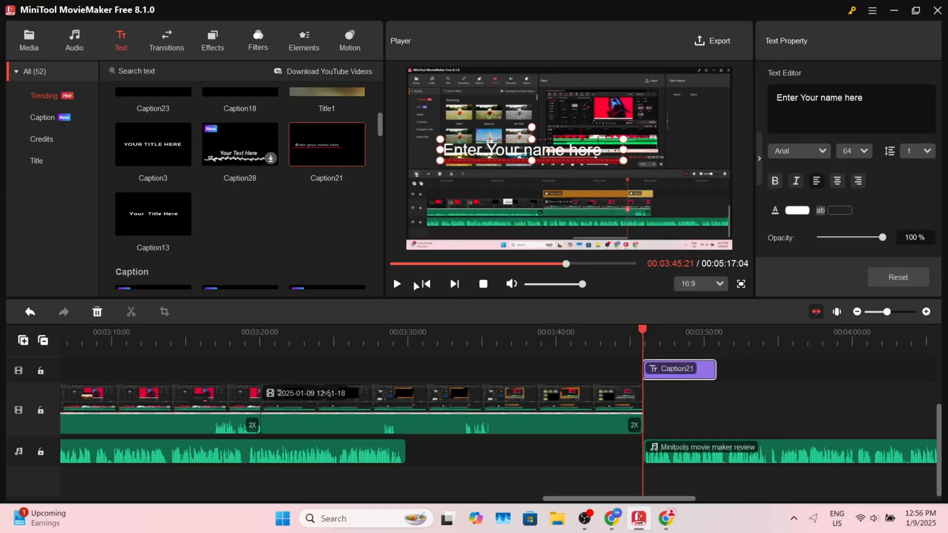
left_click(397, 284)
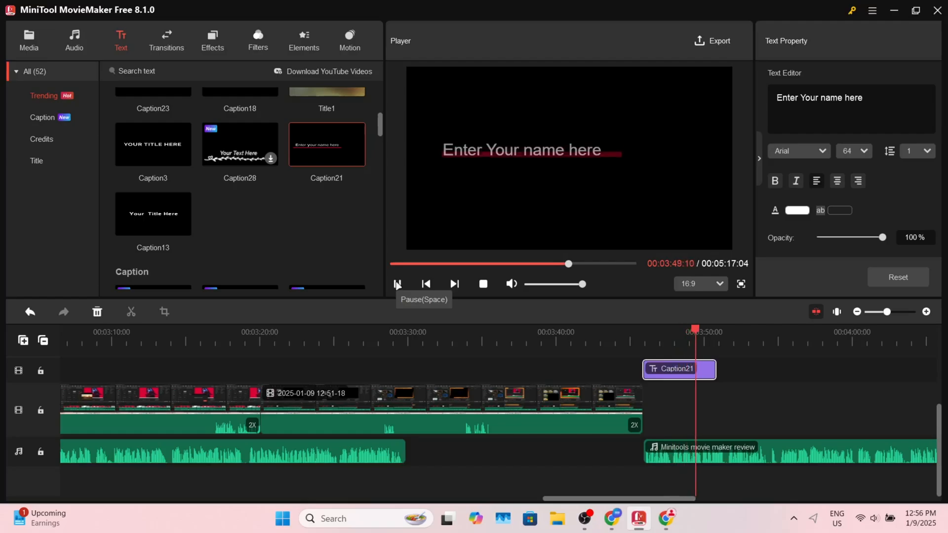
left_click(397, 283)
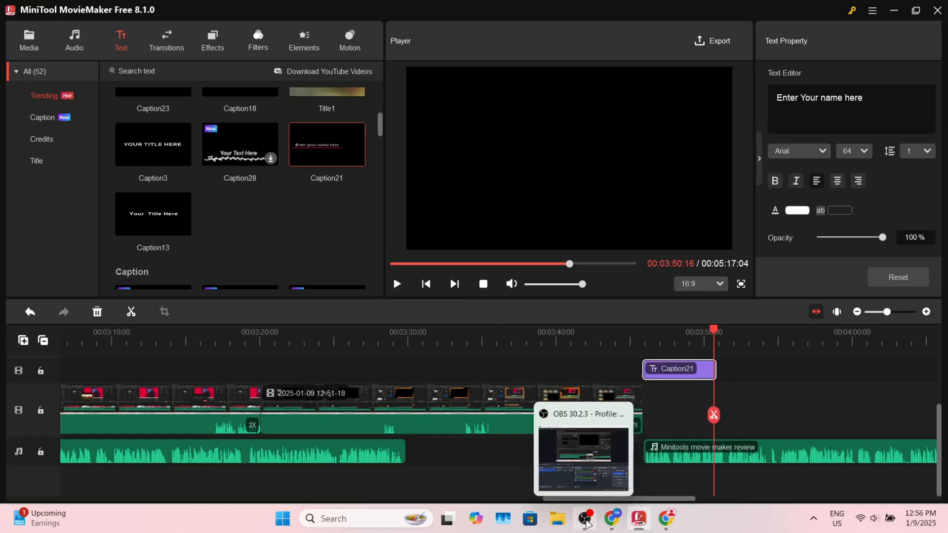
Browse the Audio library and Music Property fade settings, then return to the Media album
left_click(74, 41)
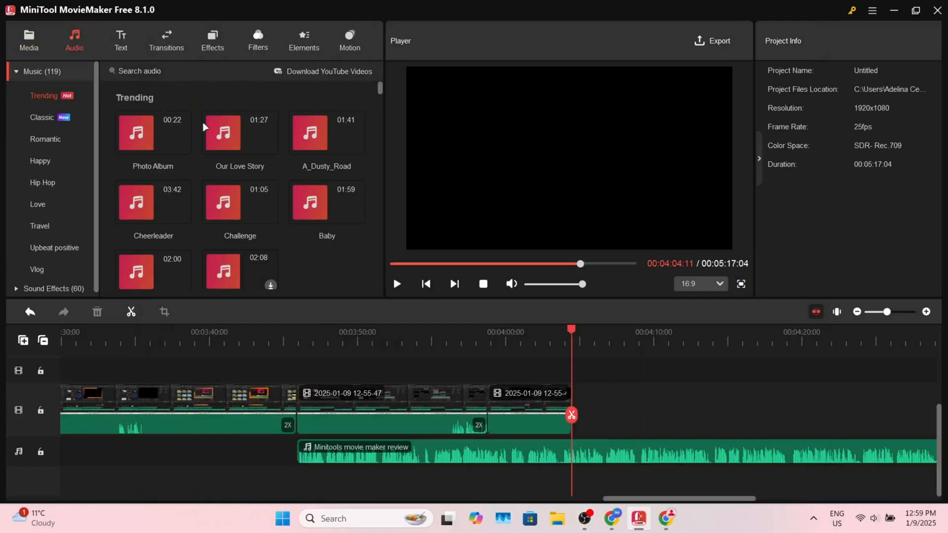
scroll("down", 3)
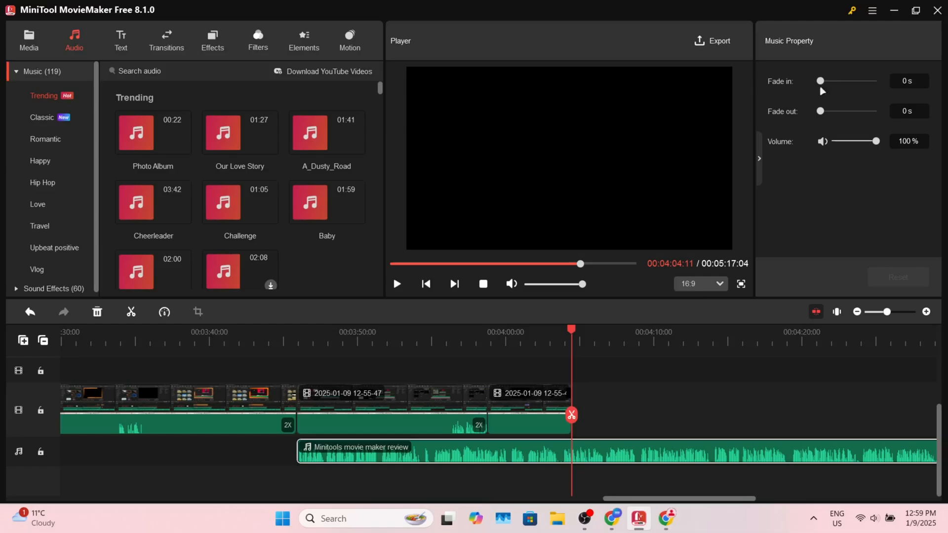
mouse_move(849, 210)
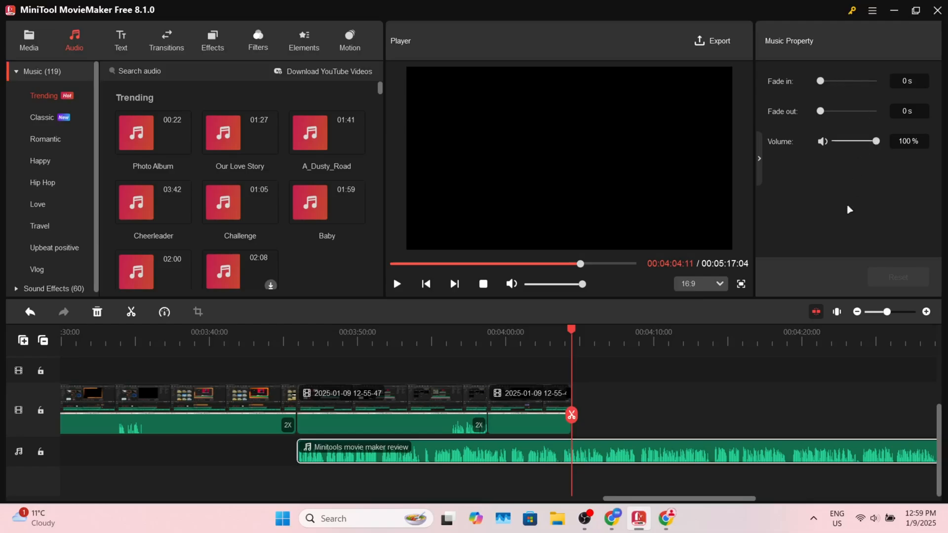
scroll("down", 3)
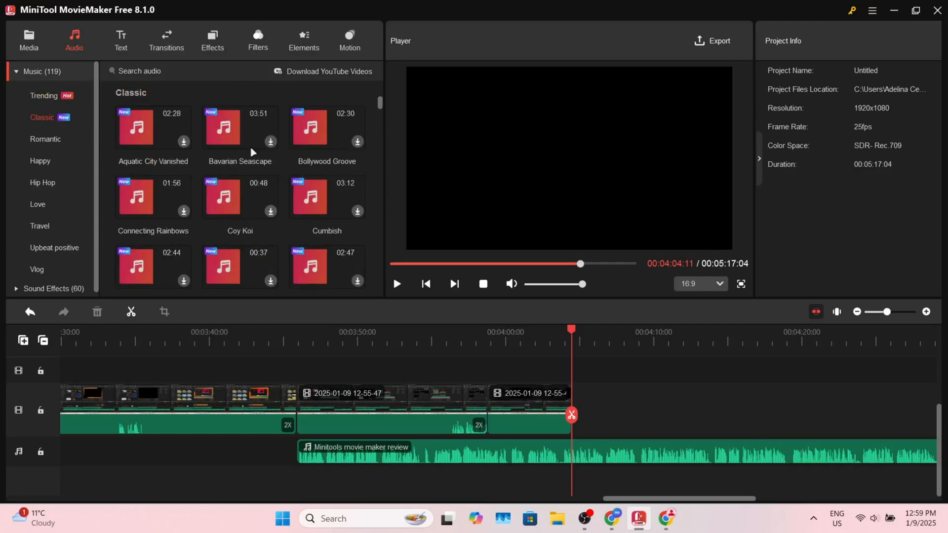
left_click(28, 37)
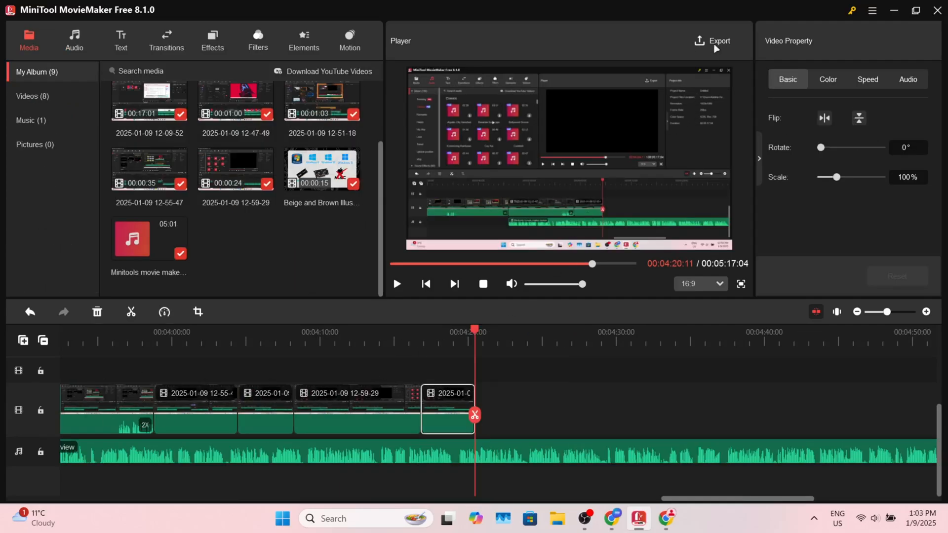
Set export to PC as MP4 at 3840x2160 and 60 fps, then dismiss the Export window
left_click(712, 40)
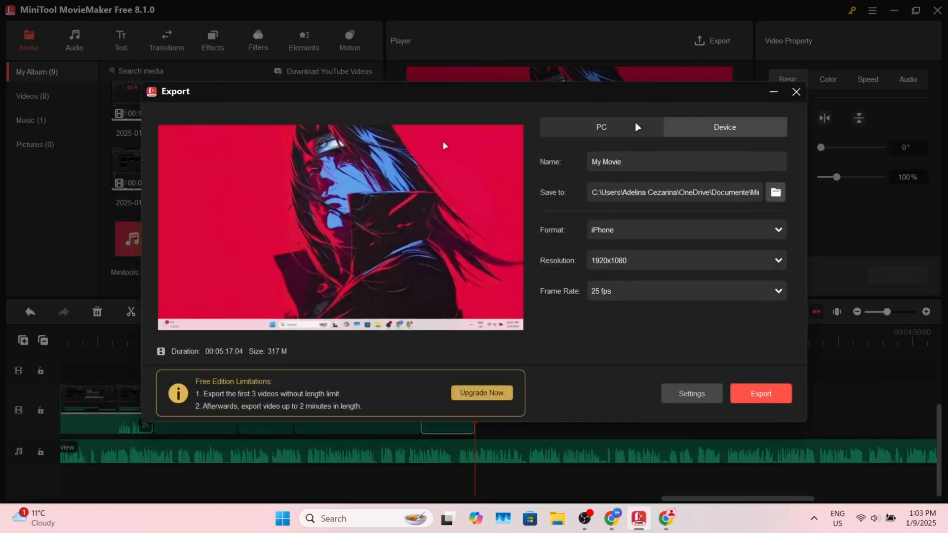
left_click(683, 260)
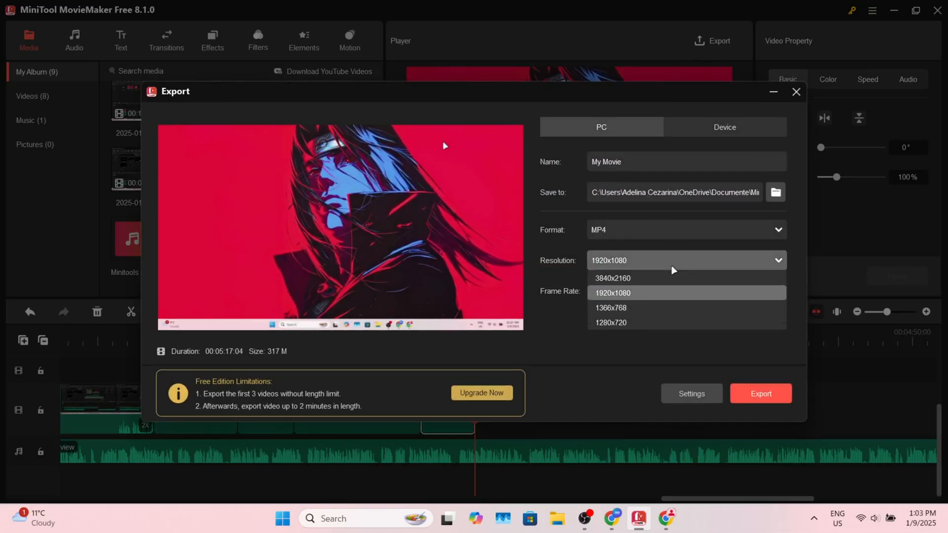
left_click(612, 278)
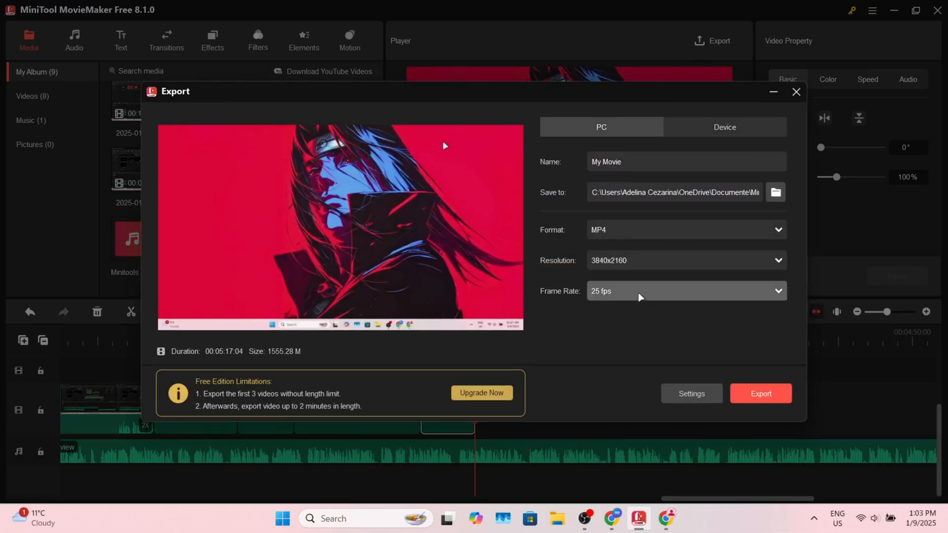
left_click(686, 290)
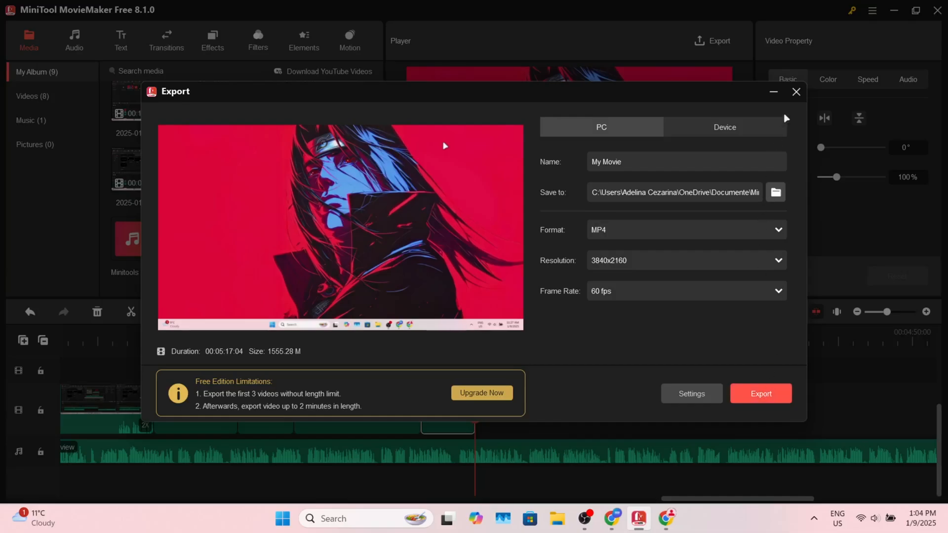
mouse_move(796, 92)
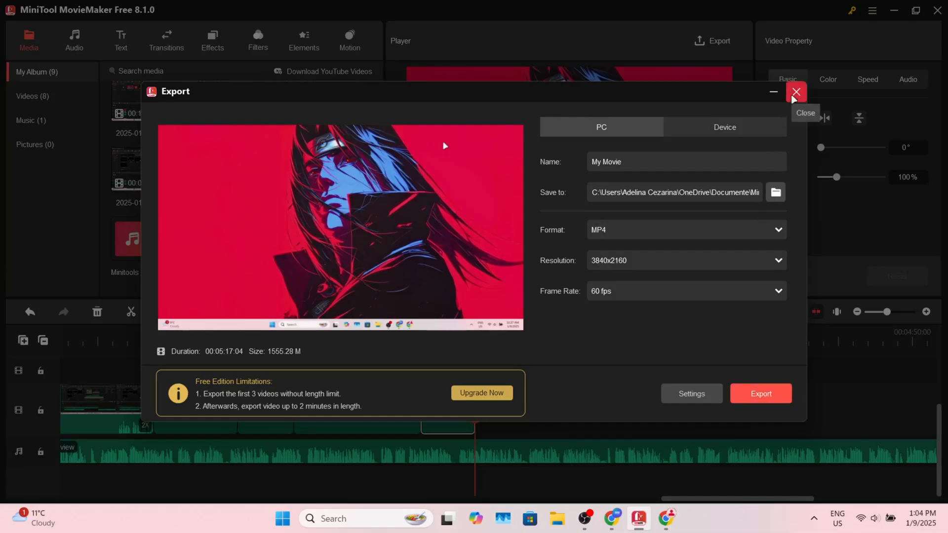
left_click(796, 91)
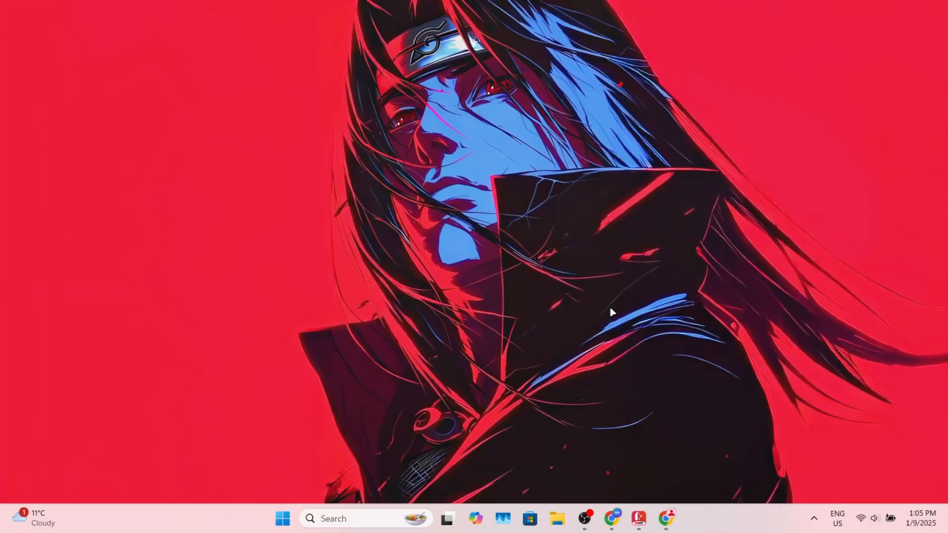